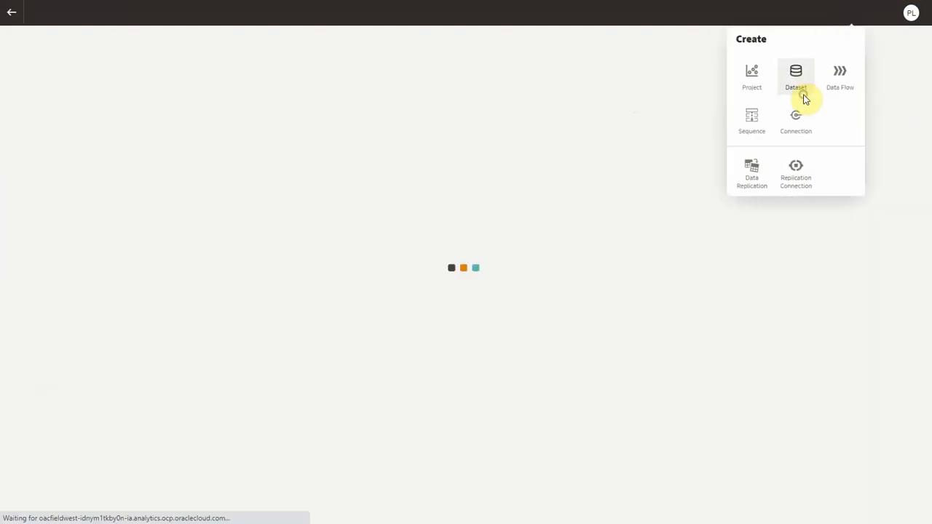
Start a new dataset from Create, ready to pick a Local Subject Area source
left_click(795, 76)
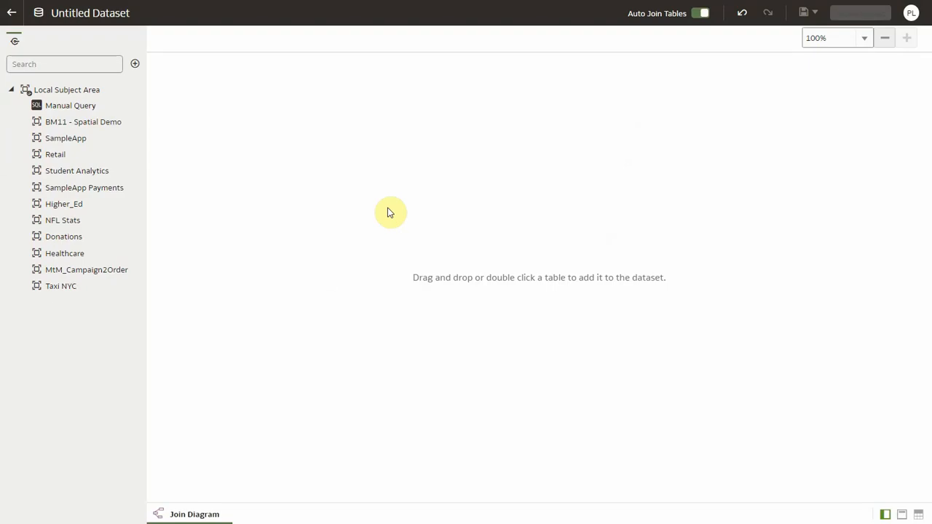
mouse_move(160, 224)
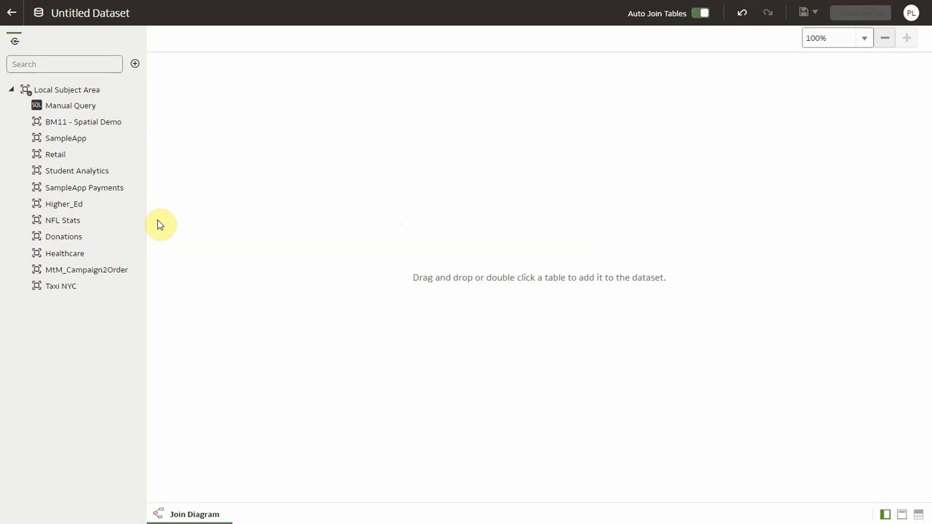
Add Donations with # Of Projects, Project Cost $, Month # and Grade Level columns
left_click(65, 137)
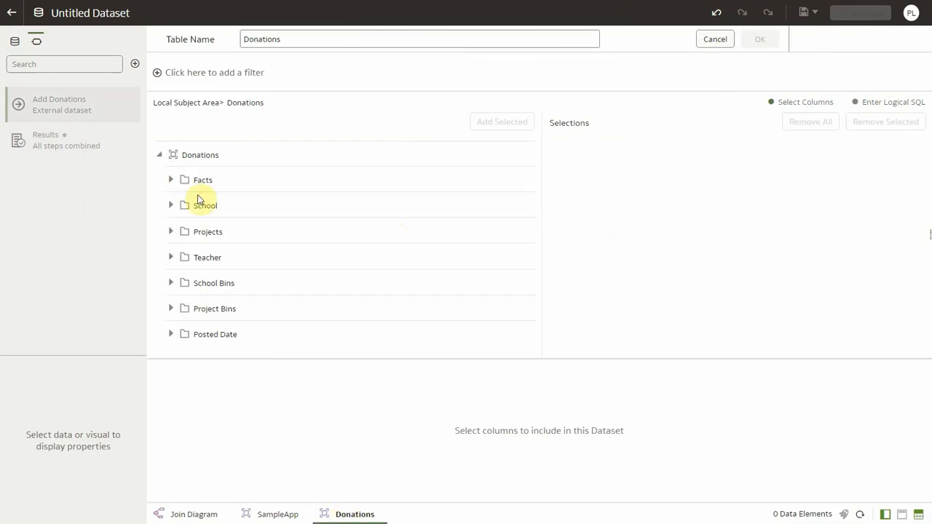
left_click(171, 180)
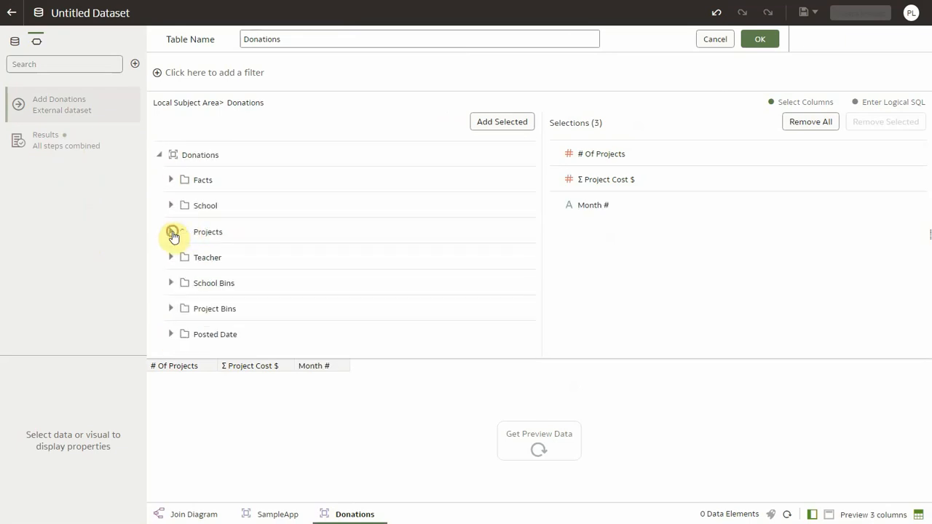
left_click(172, 231)
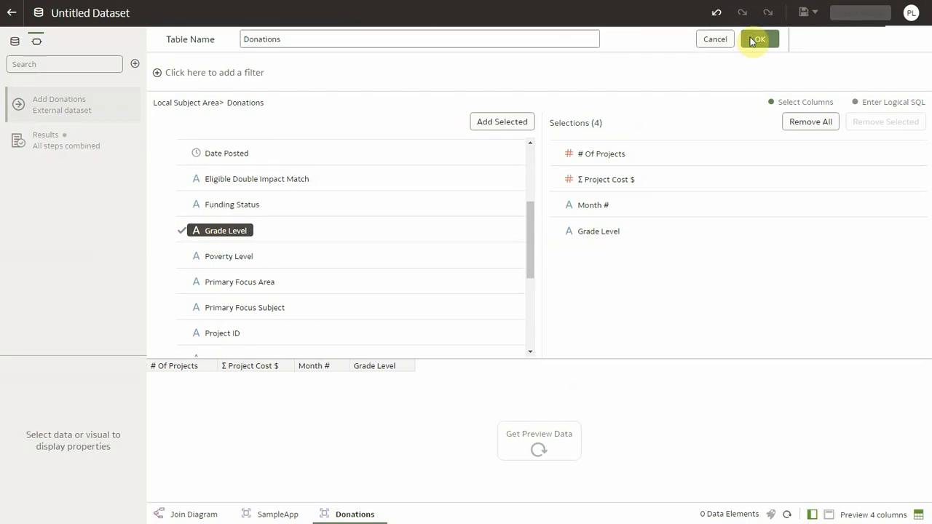
left_click(757, 38)
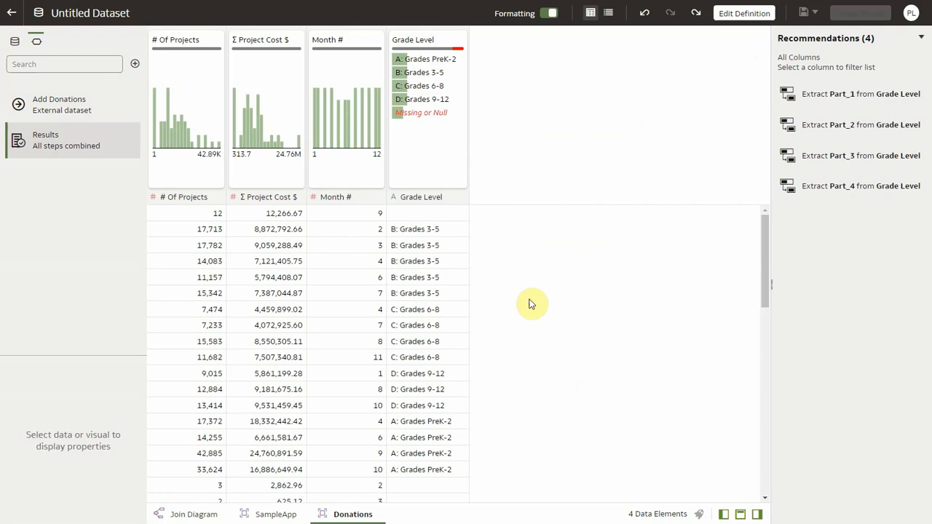
Give SampleApp the Revenue, # of Customers, Month #, Cust Number and Brand columns and preview its data
left_click(275, 514)
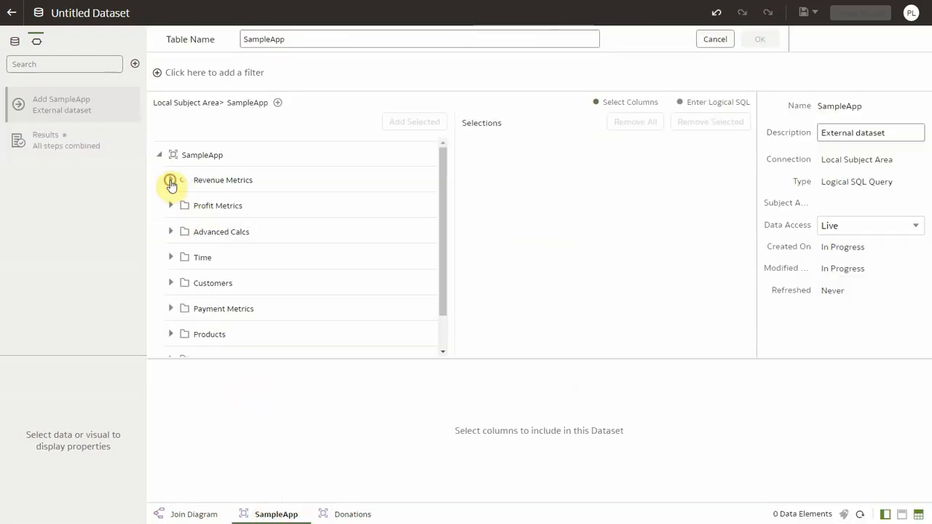
left_click(170, 181)
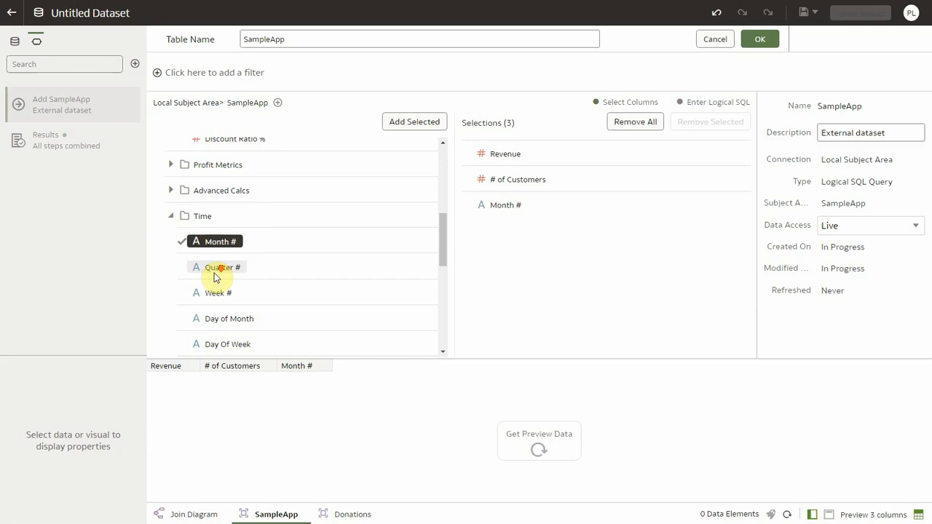
scroll("down", 3)
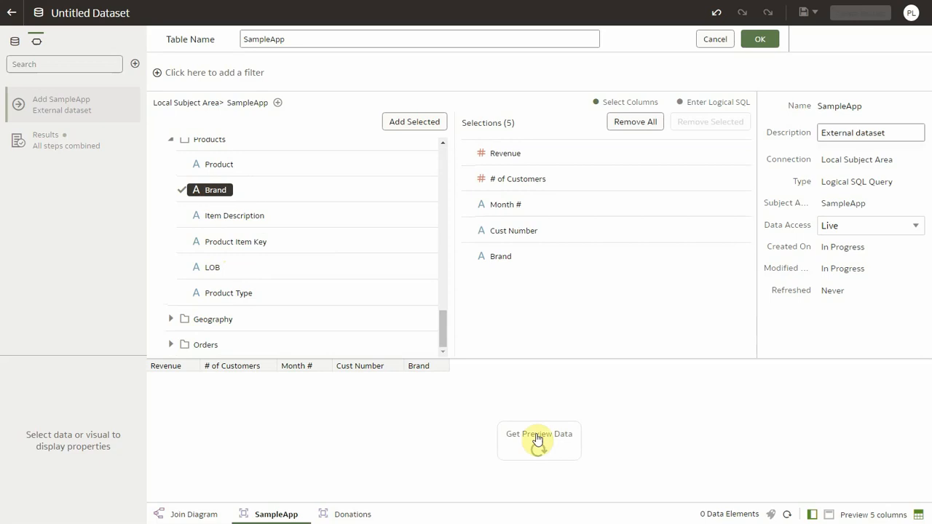
left_click(539, 434)
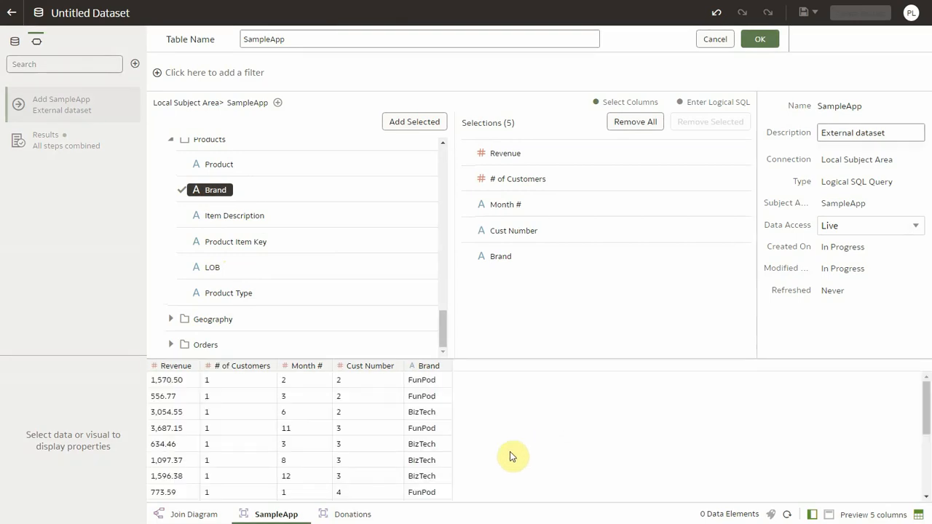
left_click(760, 38)
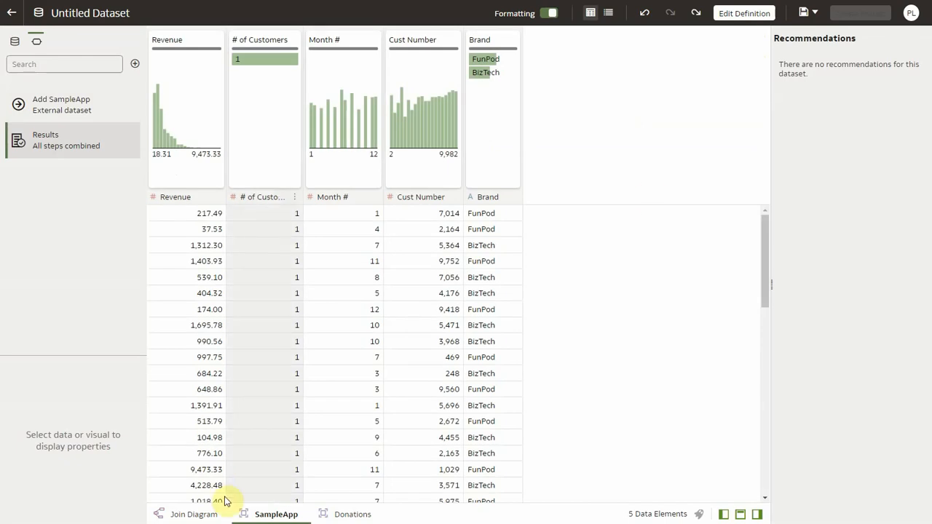
Review the Donations–SampleApp join and save the dataset as Demo Data
left_click(186, 514)
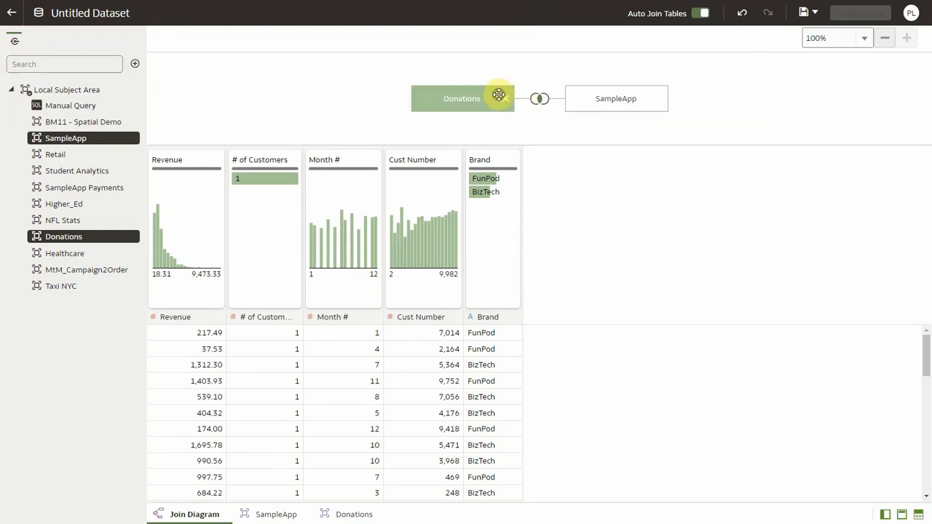
left_click(539, 99)
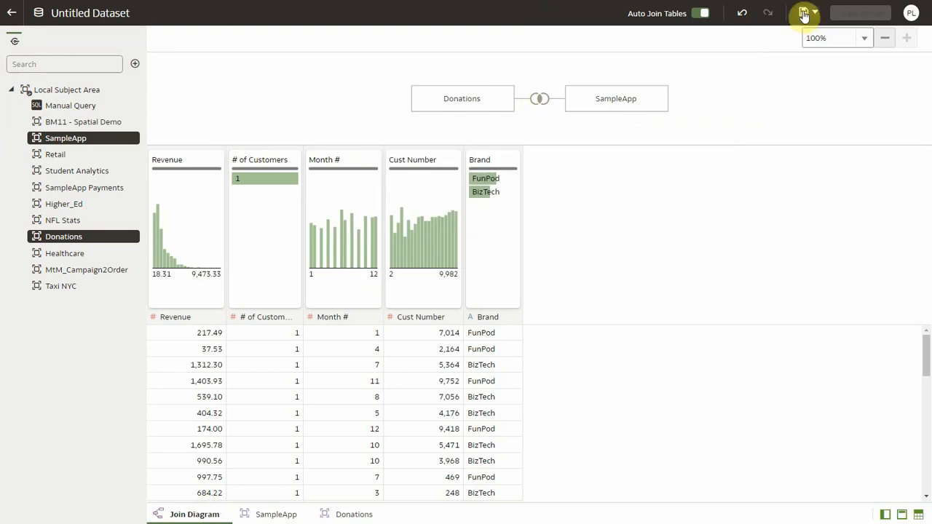
left_click(804, 13)
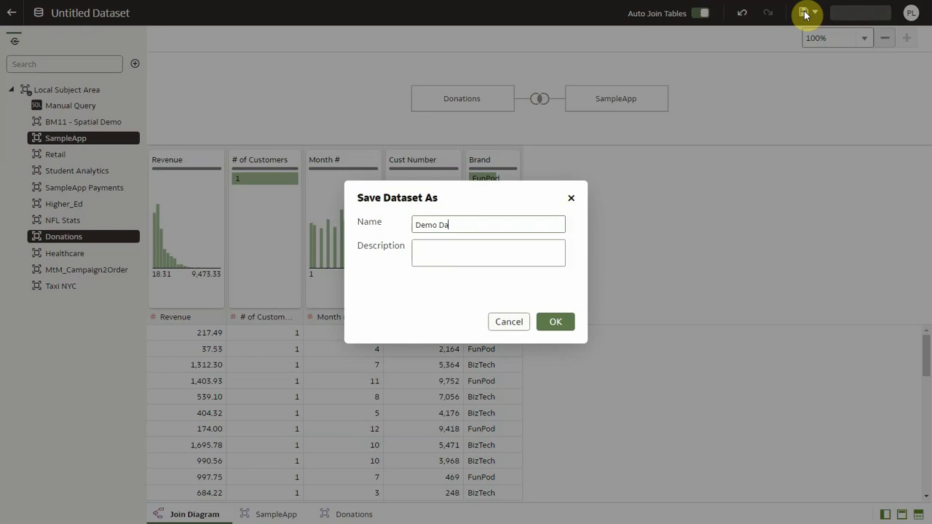
left_click(556, 321)
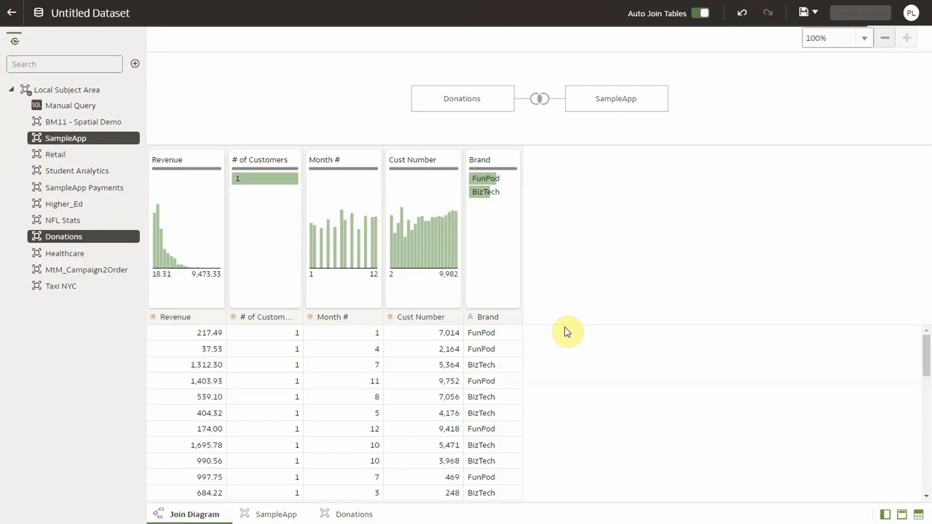
left_click(803, 11)
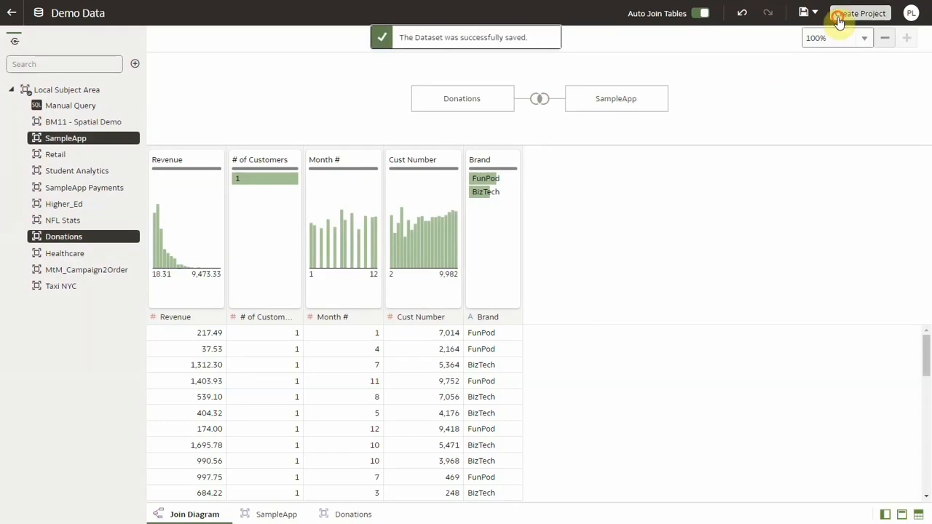
Start a workbook from Demo Data and select Revenue, # Of Projects and Month #
left_click(859, 12)
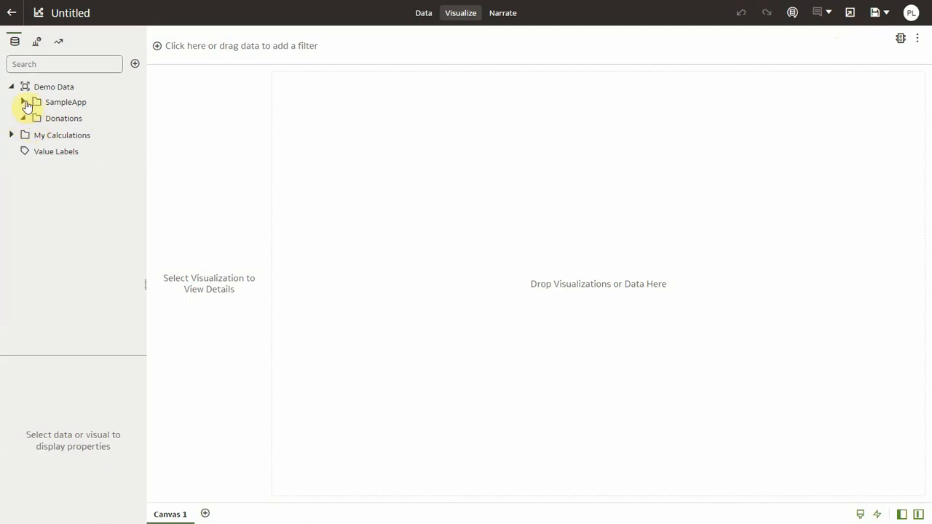
left_click(23, 102)
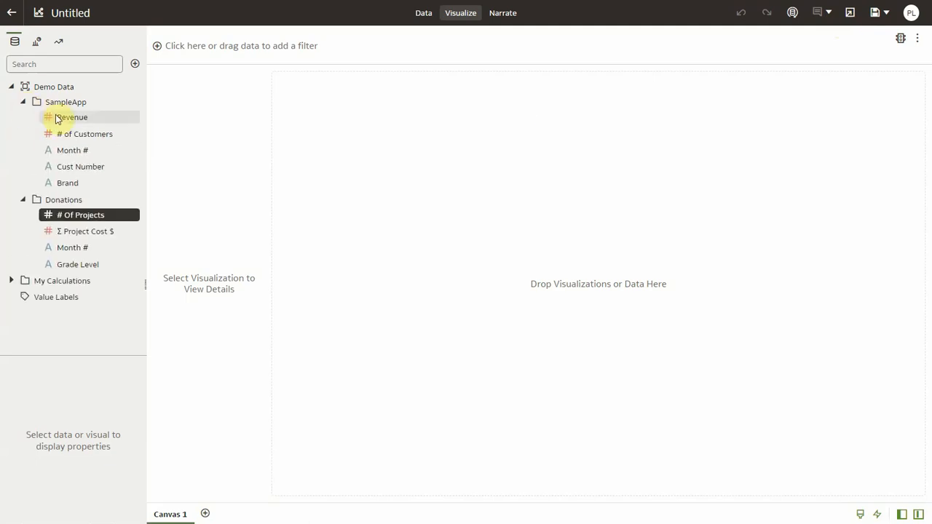
left_click(73, 116)
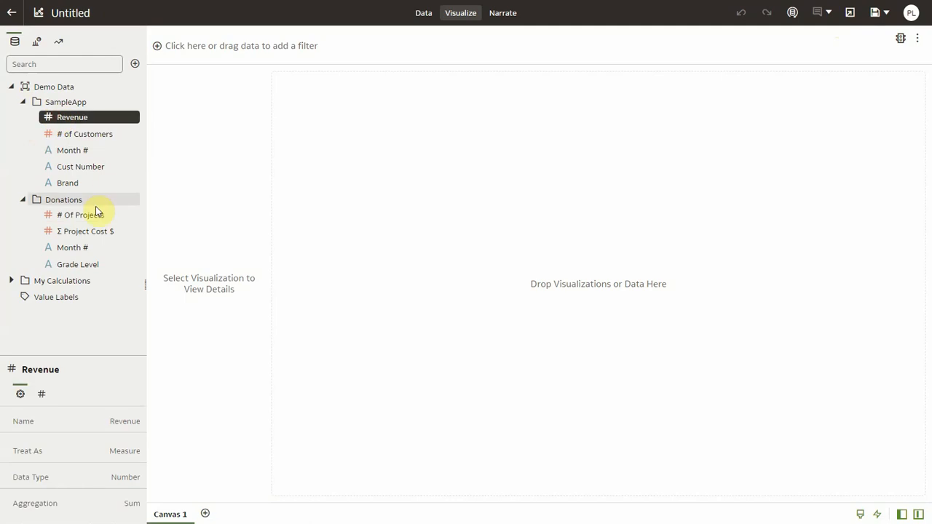
left_click(82, 214)
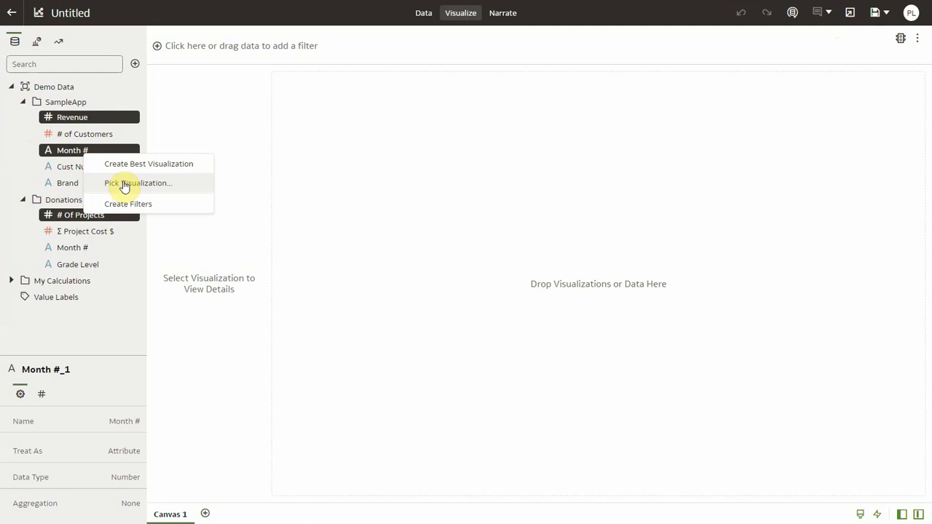
Show the selection as a pivot table with a grand total row
left_click(139, 184)
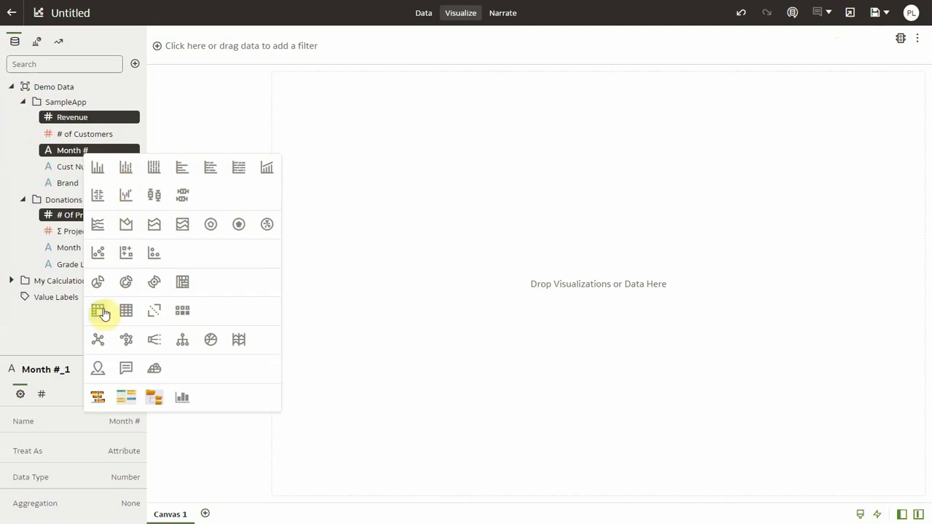
left_click(97, 311)
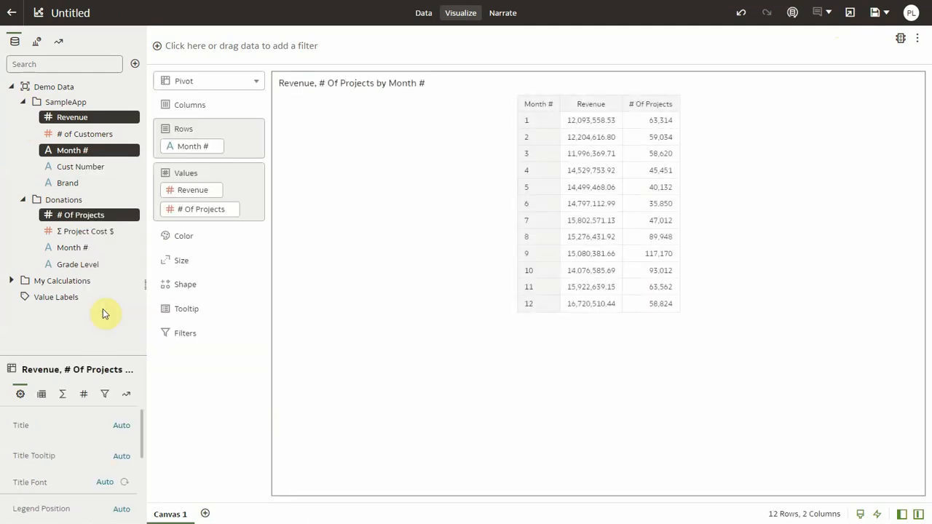
left_click(61, 393)
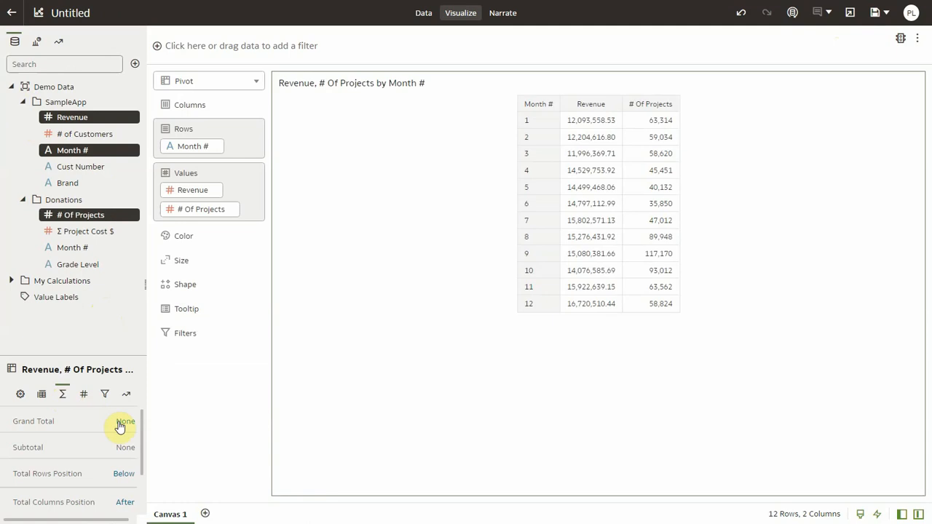
left_click(125, 421)
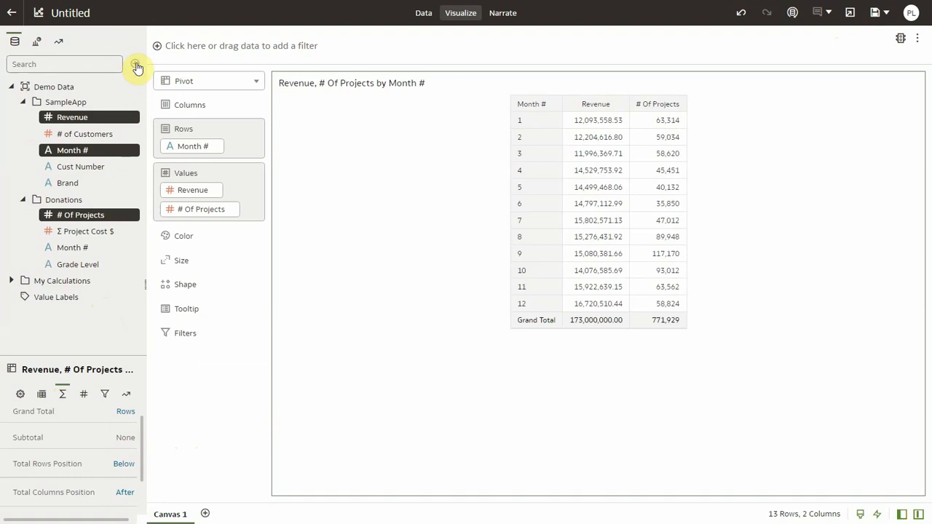
left_click(134, 64)
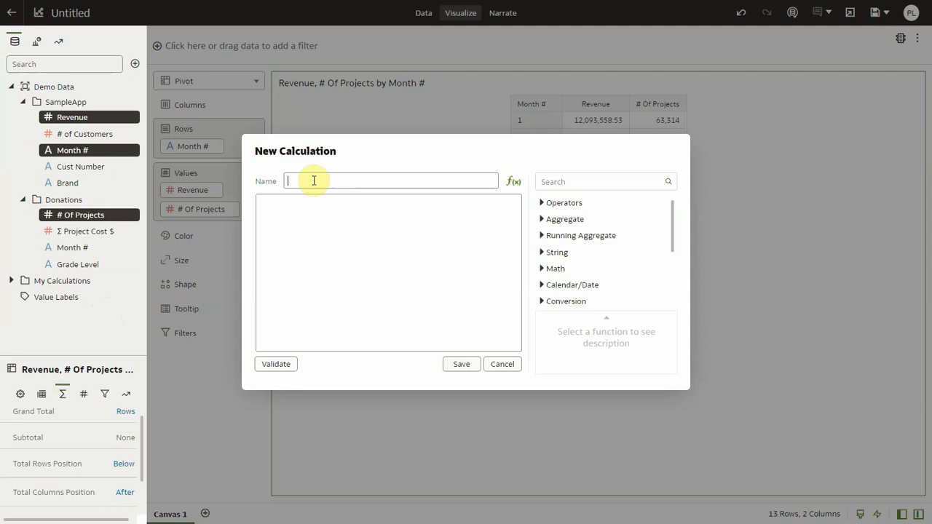
Create calculation Rev per Project = Revenue / # Of Projects and add it to the pivot values
type("Rev per Project")
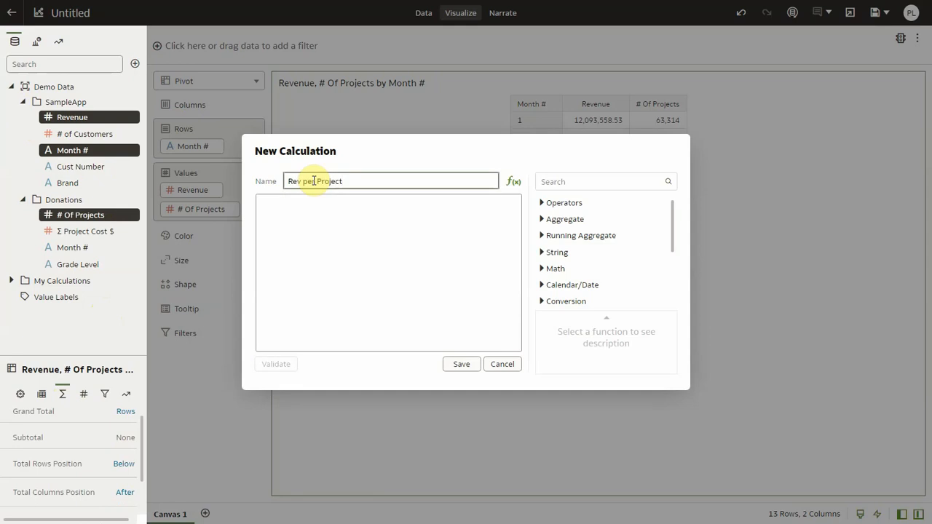
type("reve")
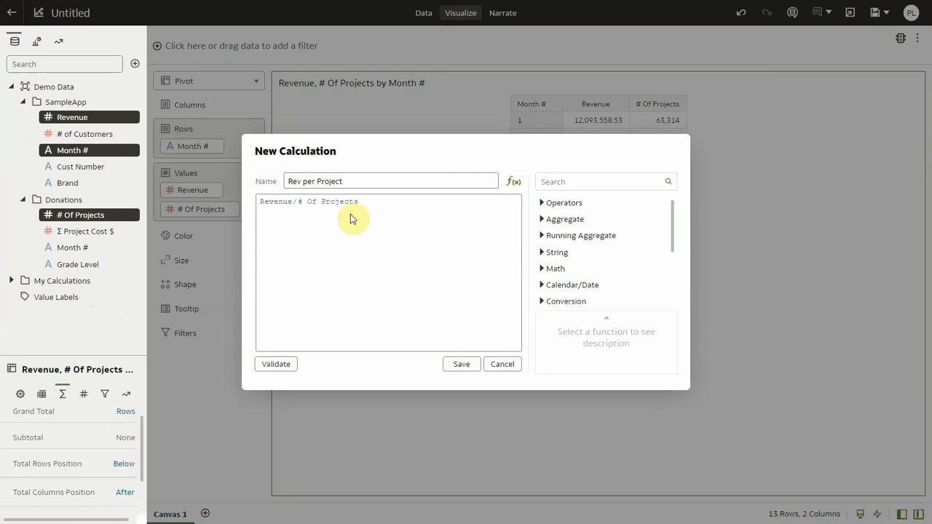
left_click(461, 364)
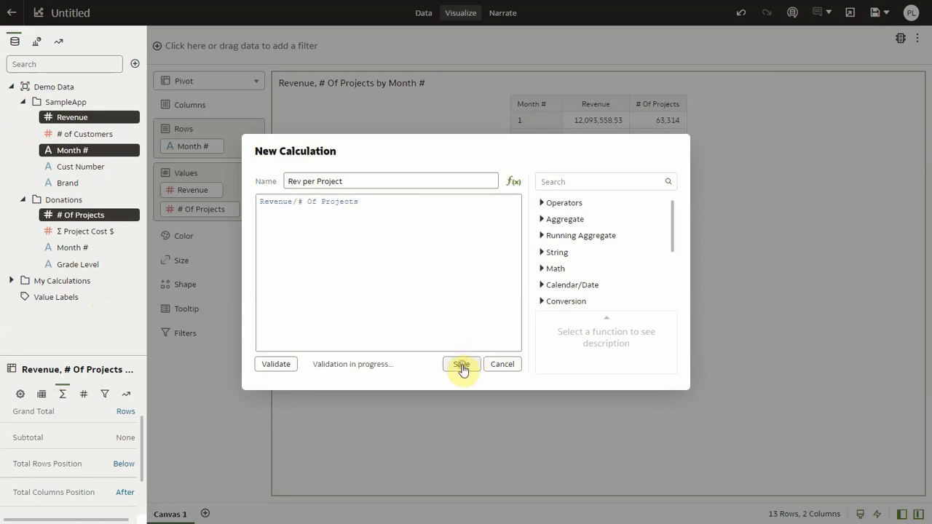
left_click(460, 364)
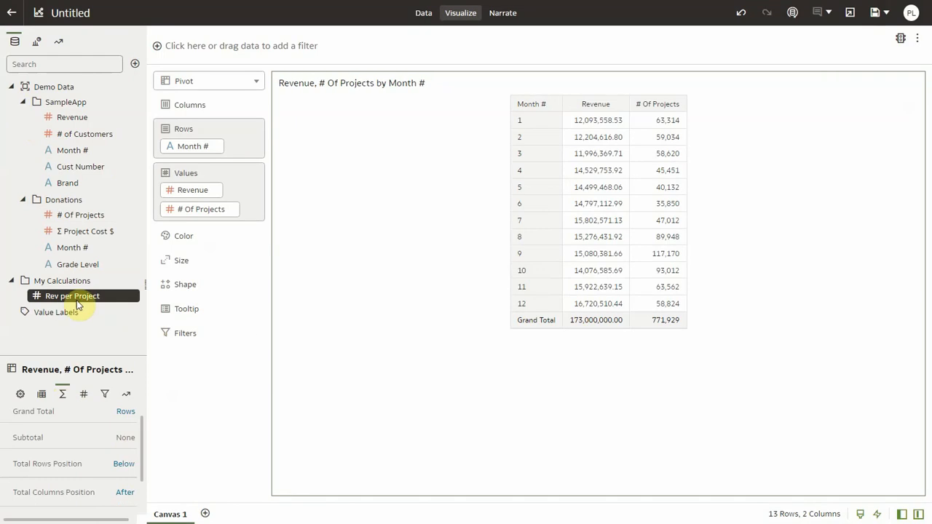
left_click_drag(72, 295, 207, 227)
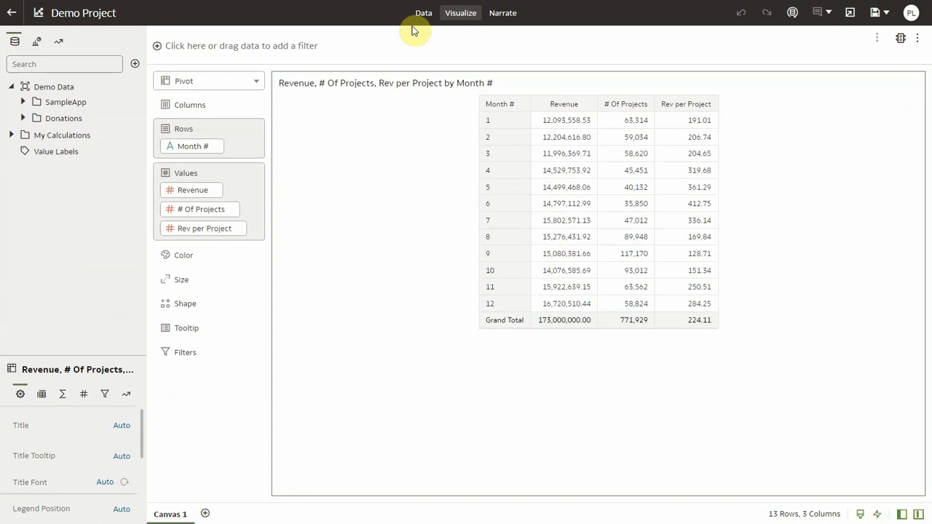
Edit Demo Data and add SAMP_CUSTOMERS_D from the FL_ADW connection, filtering tables by 'cust'
left_click(422, 12)
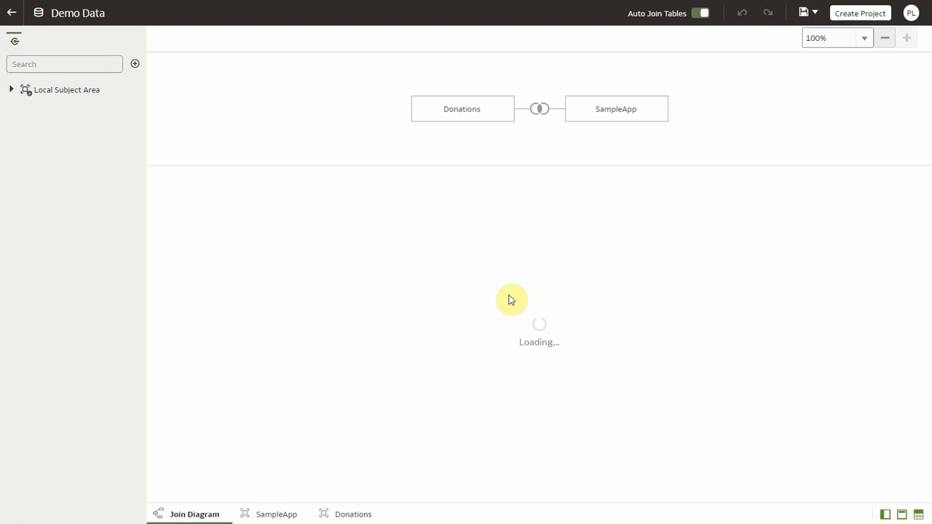
left_click(12, 90)
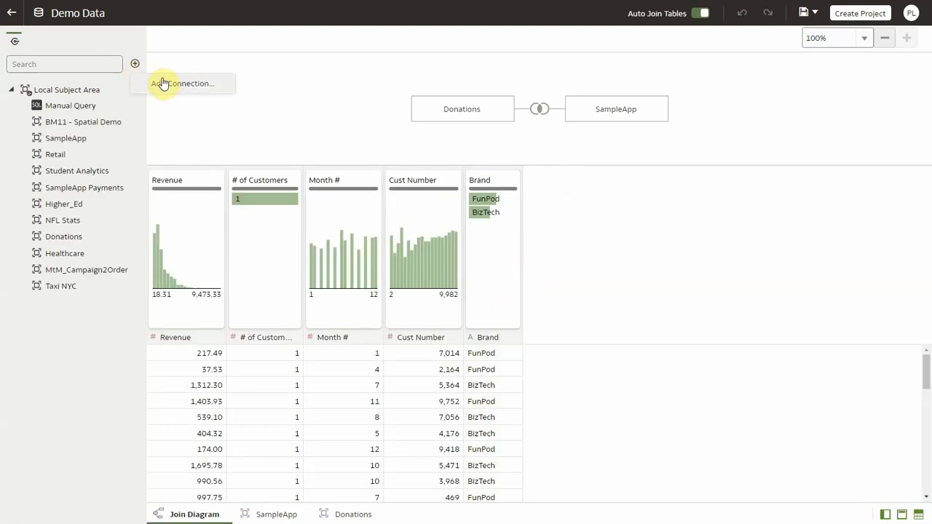
left_click(184, 83)
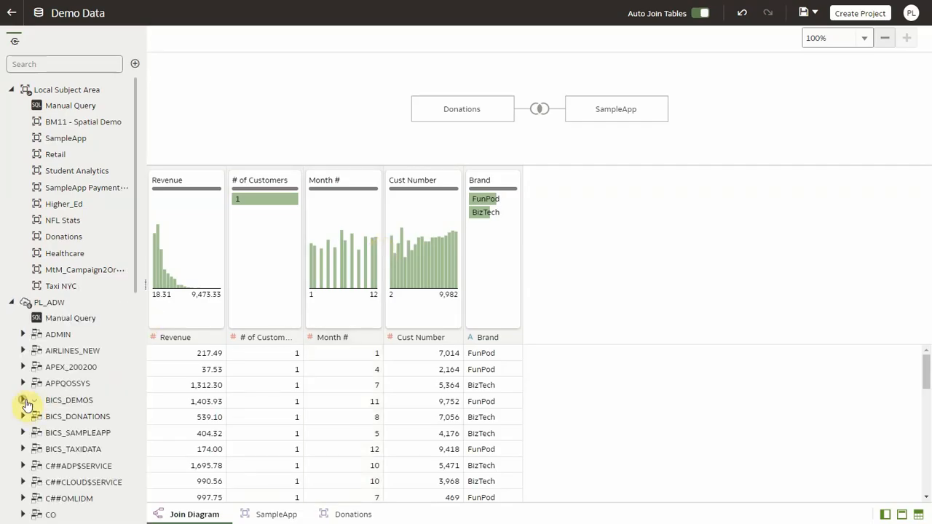
left_click(23, 399)
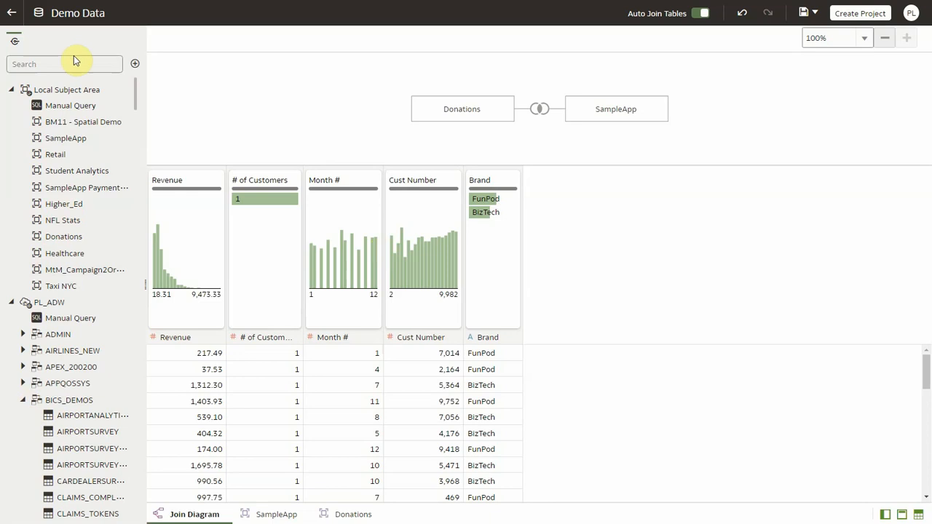
type("cust")
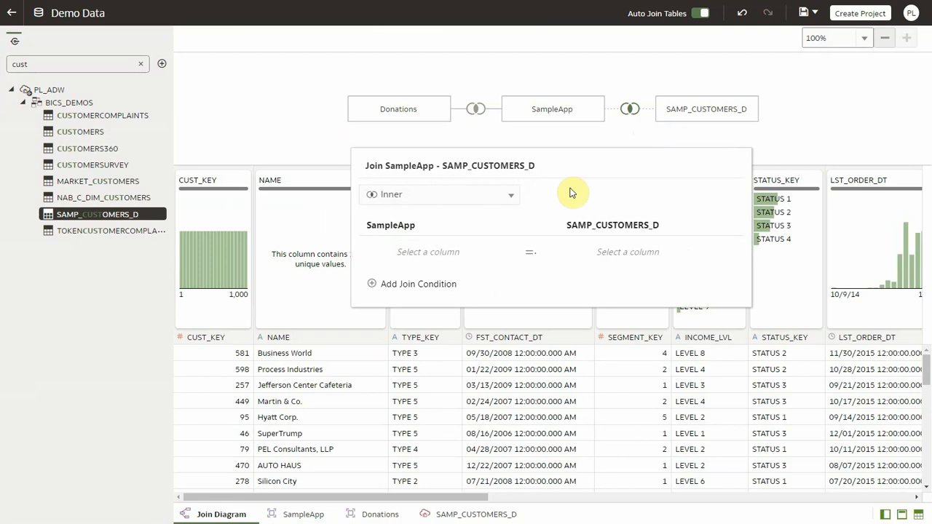
Join SampleApp's Cust Number to SAMP_CUSTOMERS_D's CUST_KEY, treating CUST_KEY as an attribute
left_click(428, 250)
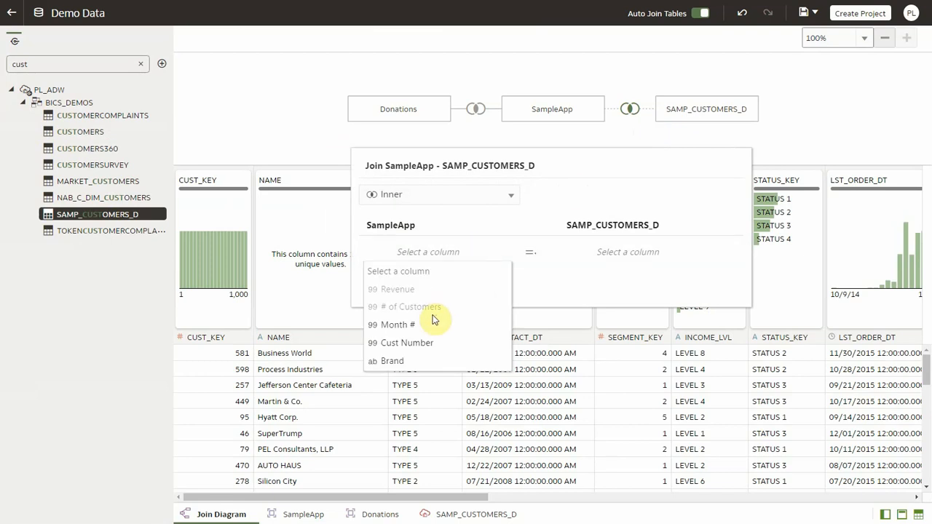
left_click(407, 343)
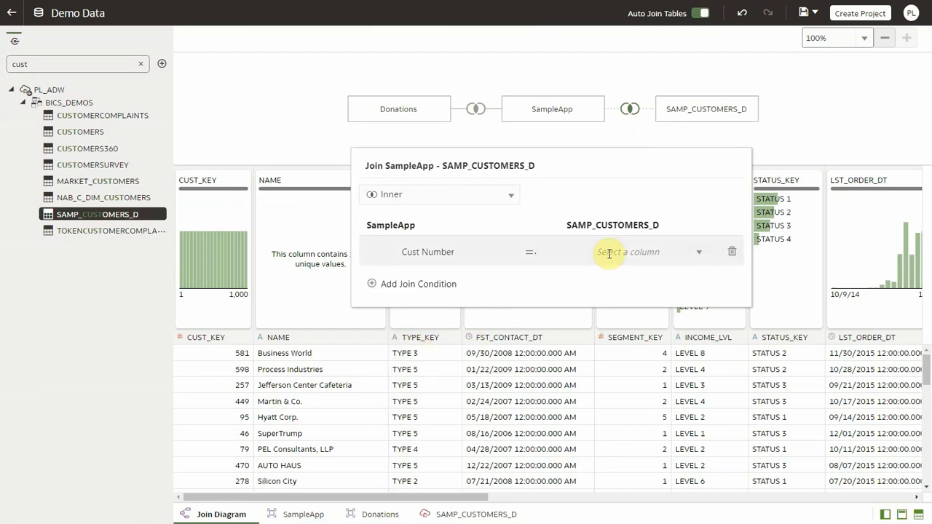
left_click(628, 252)
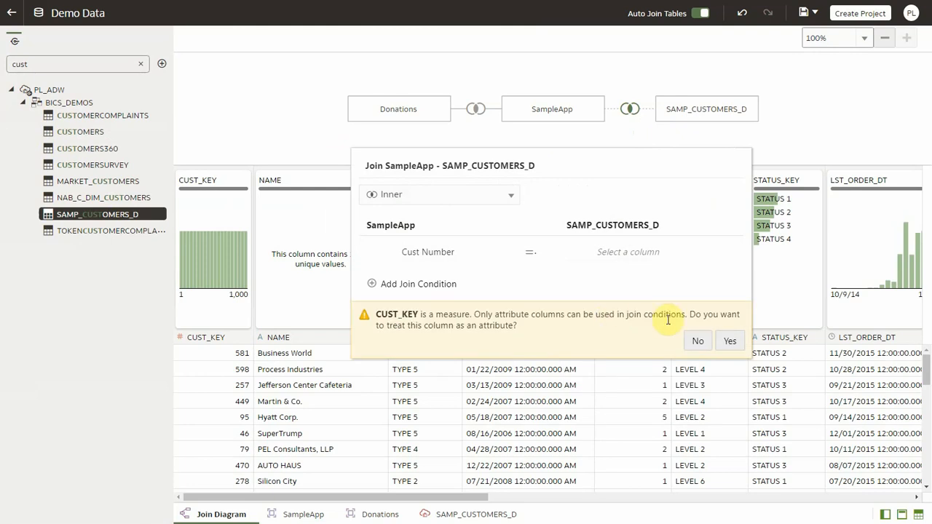
left_click(729, 341)
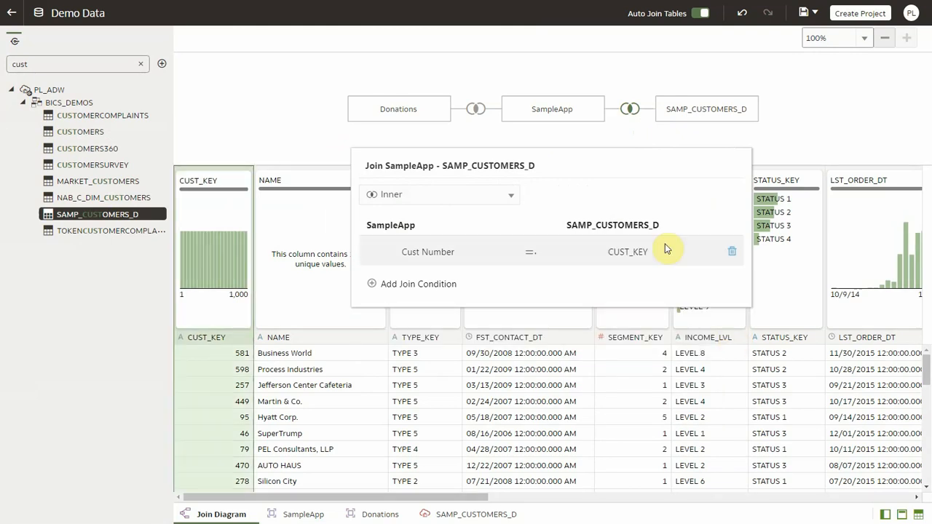
Make it a Left join, save the dataset and return to the Demo Project
left_click(438, 195)
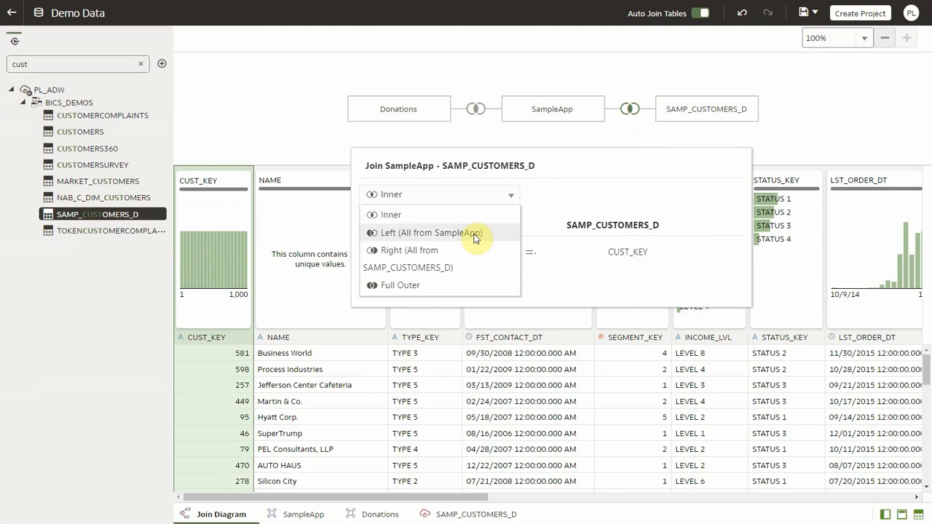
left_click(428, 233)
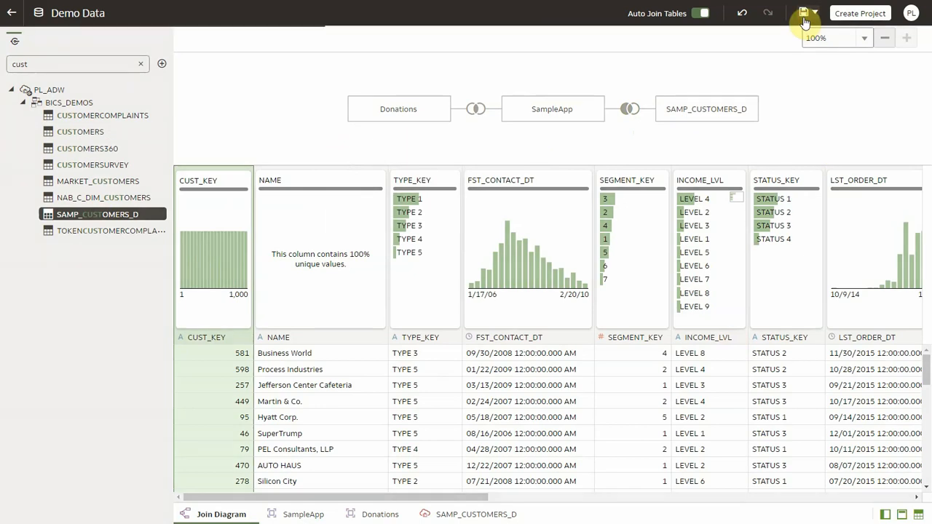
left_click(803, 12)
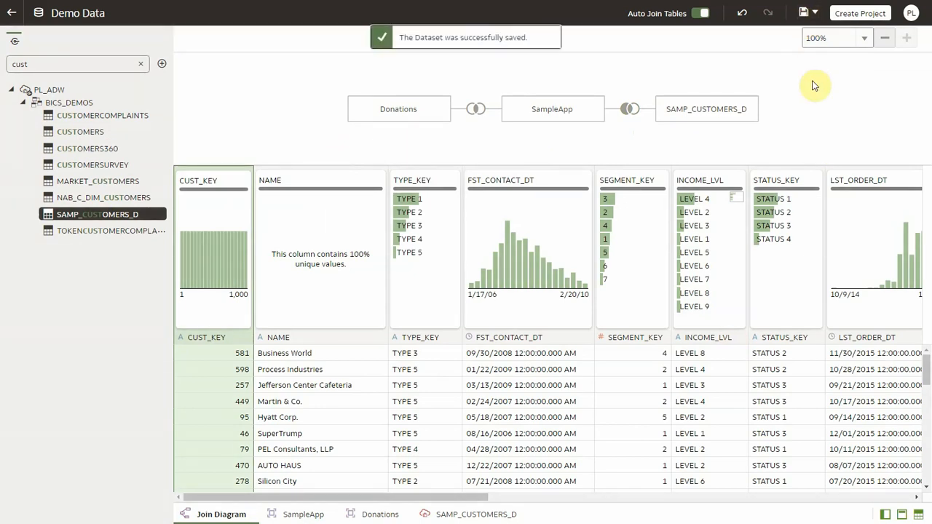
left_click(11, 12)
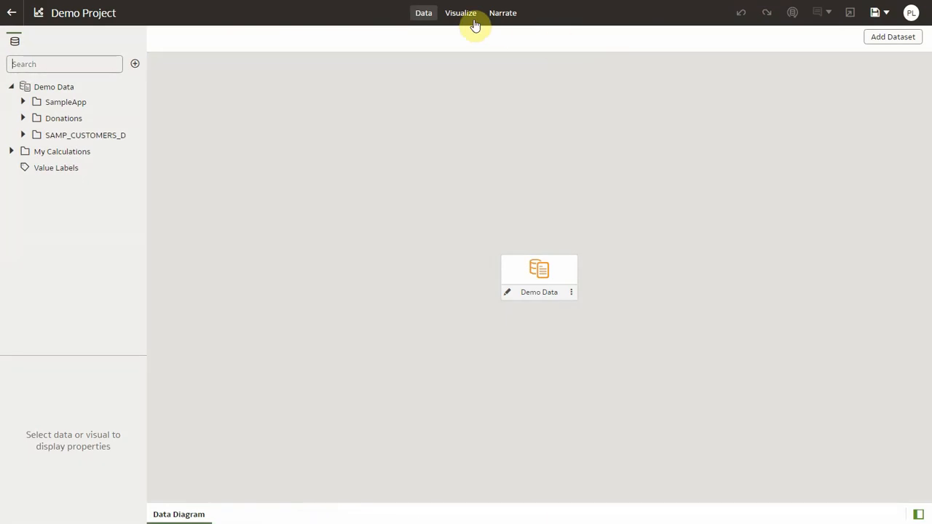
Create a best visualization of Revenue by MARITAL_ST, giving a bar chart beside the pivot
left_click(460, 12)
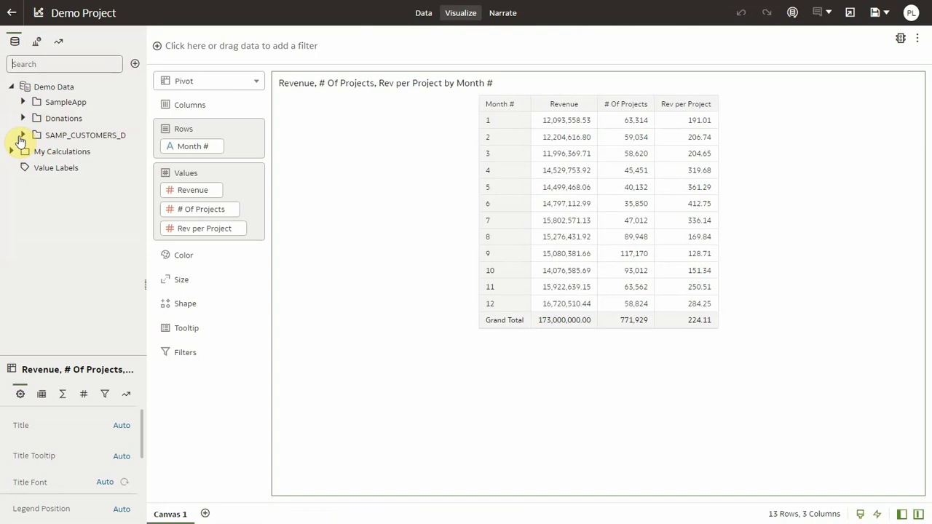
left_click(21, 134)
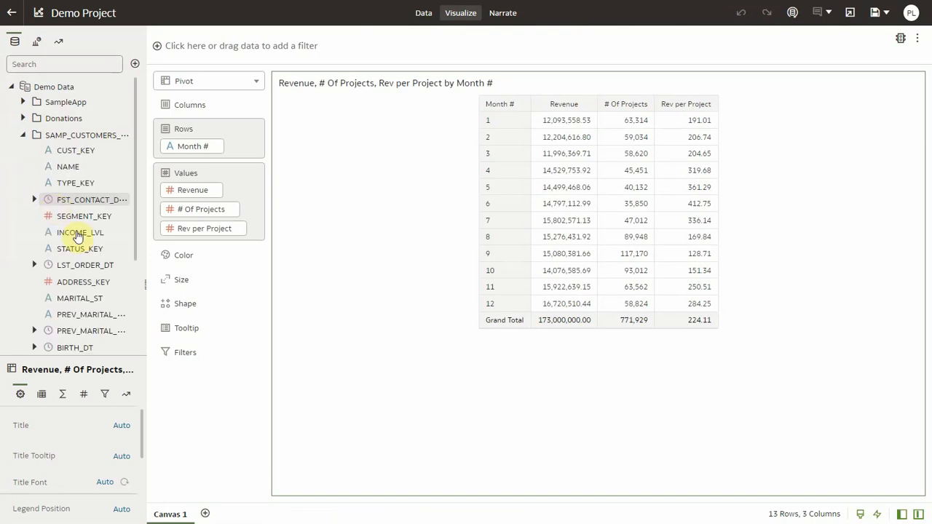
left_click(79, 297)
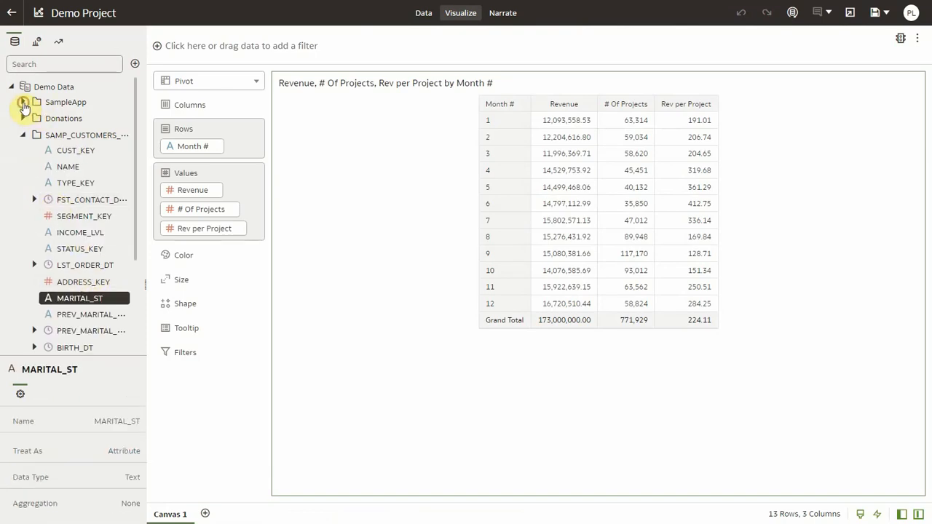
right_click(65, 116)
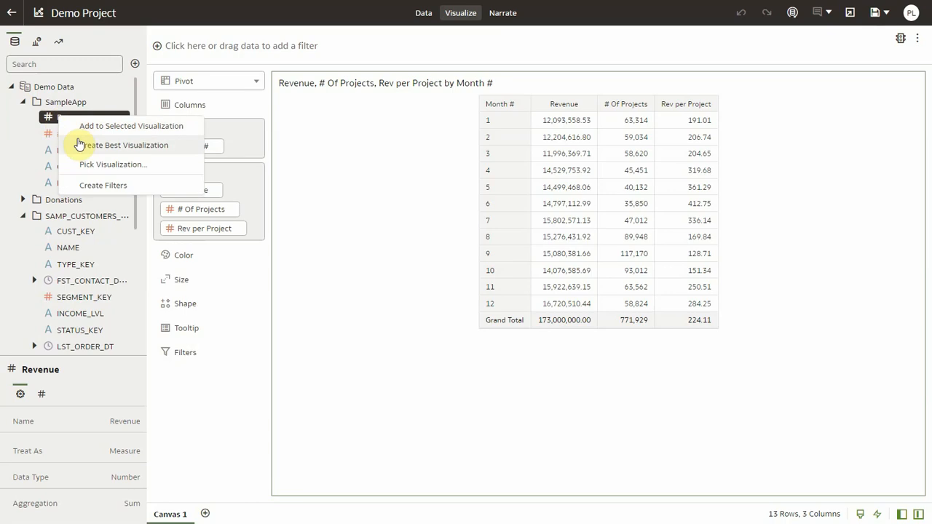
left_click(130, 146)
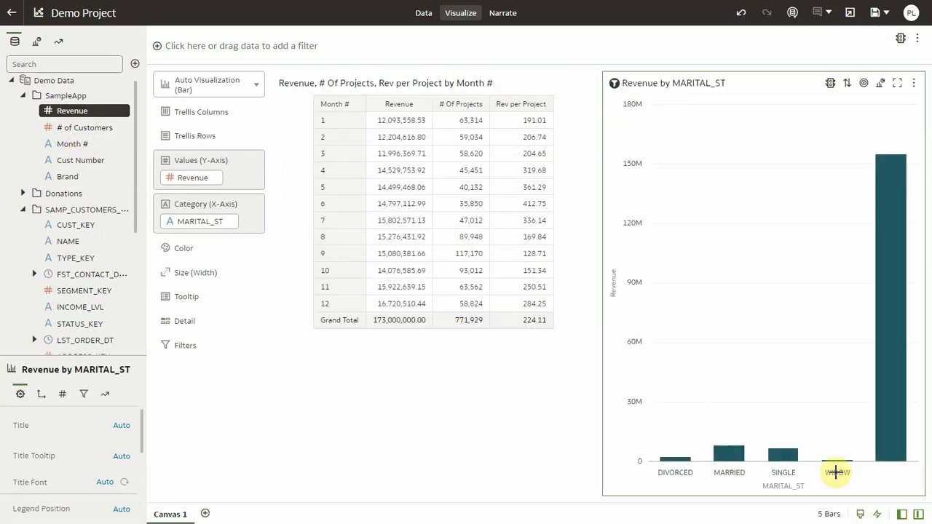
mouse_move(888, 425)
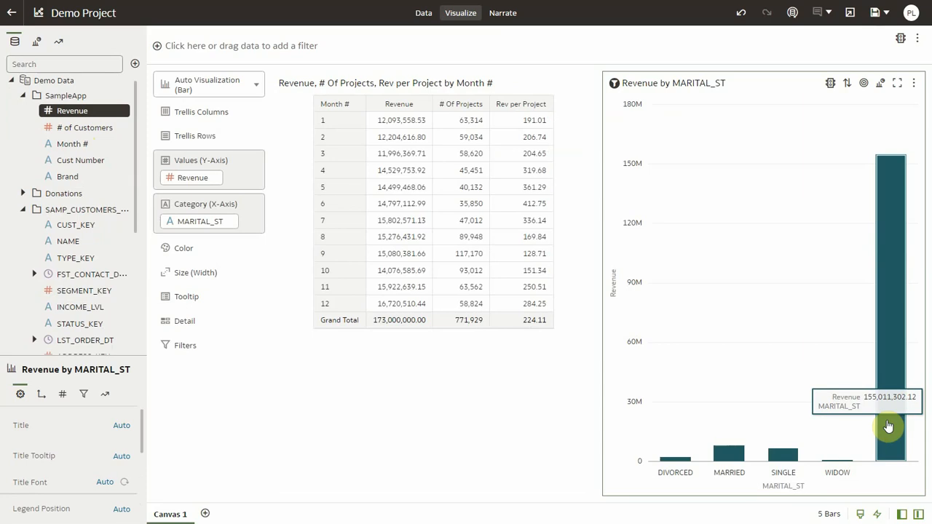